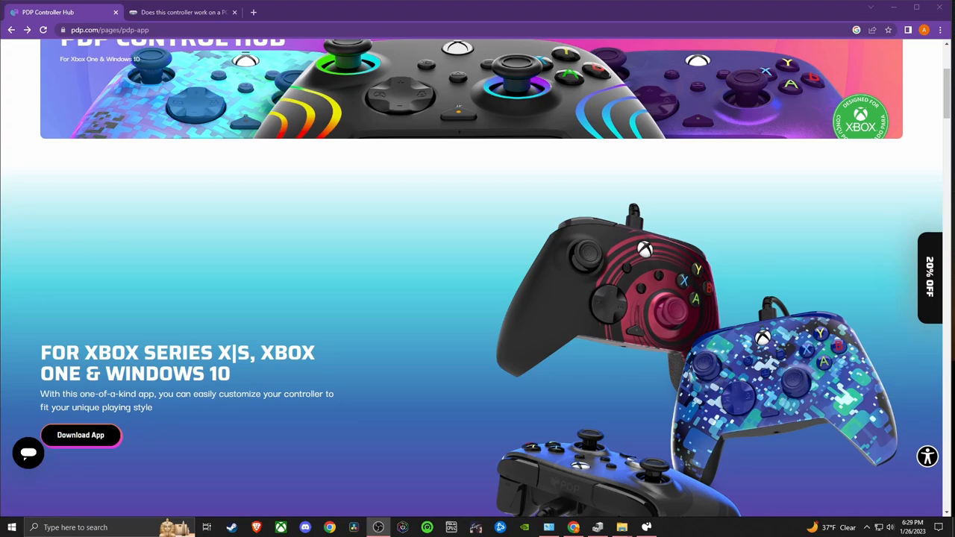
pyautogui.moveTo(95, 343)
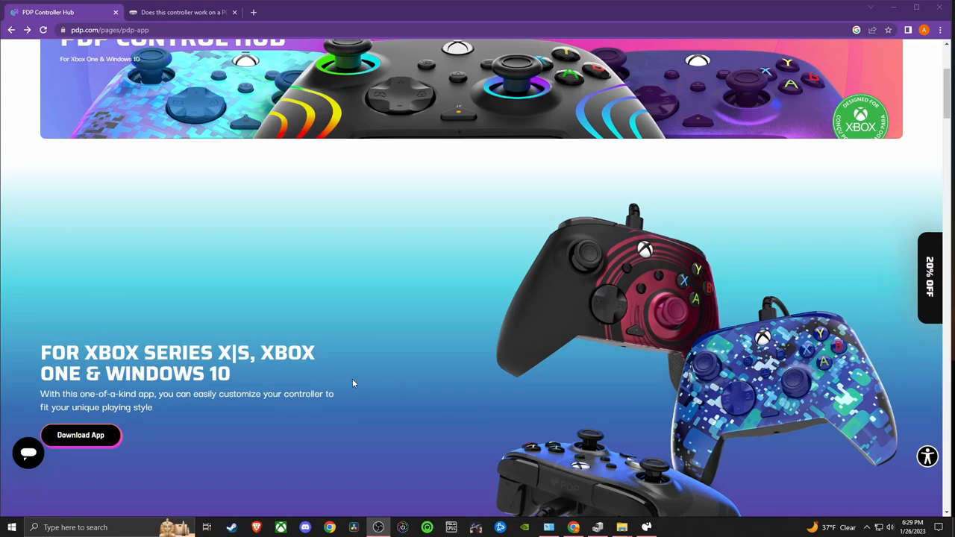
pyautogui.moveTo(108, 430)
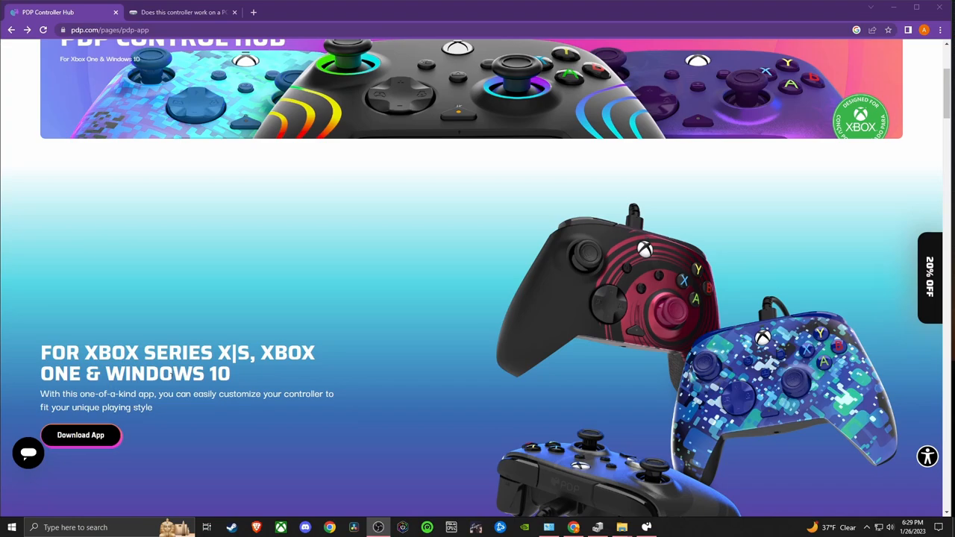
pyautogui.moveTo(194, 337)
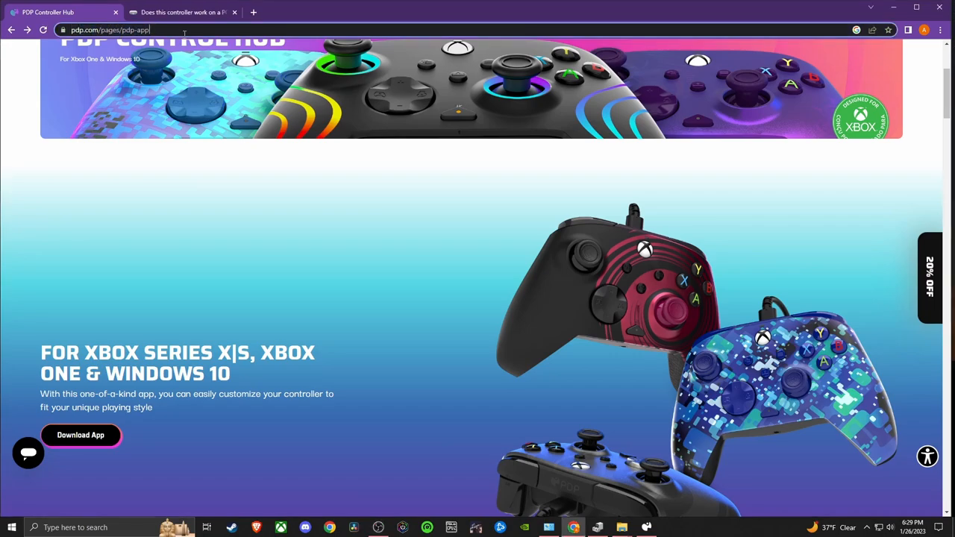
# Step: Reveal the support article's full address and bring up the PDP Control Hub app page
pyautogui.click(119, 30)
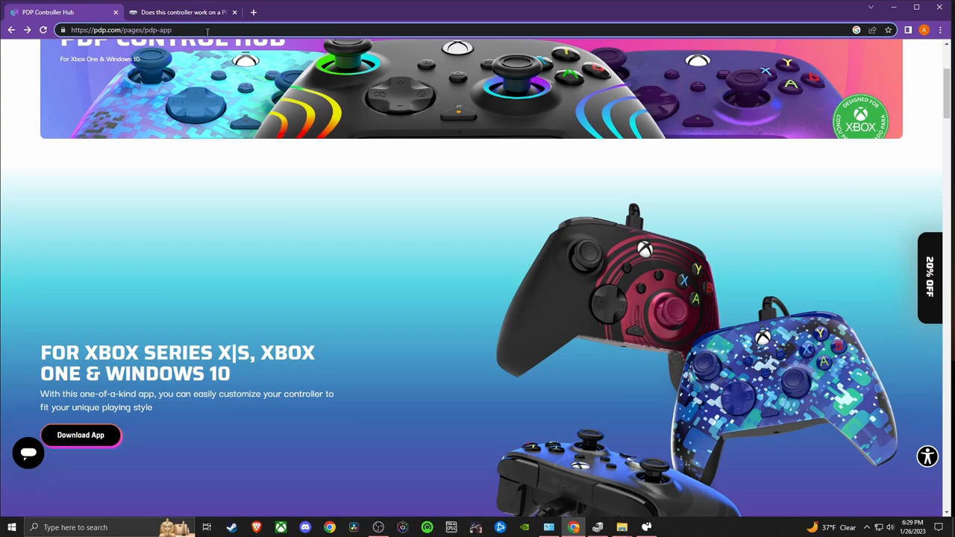
pyautogui.moveTo(534, 21)
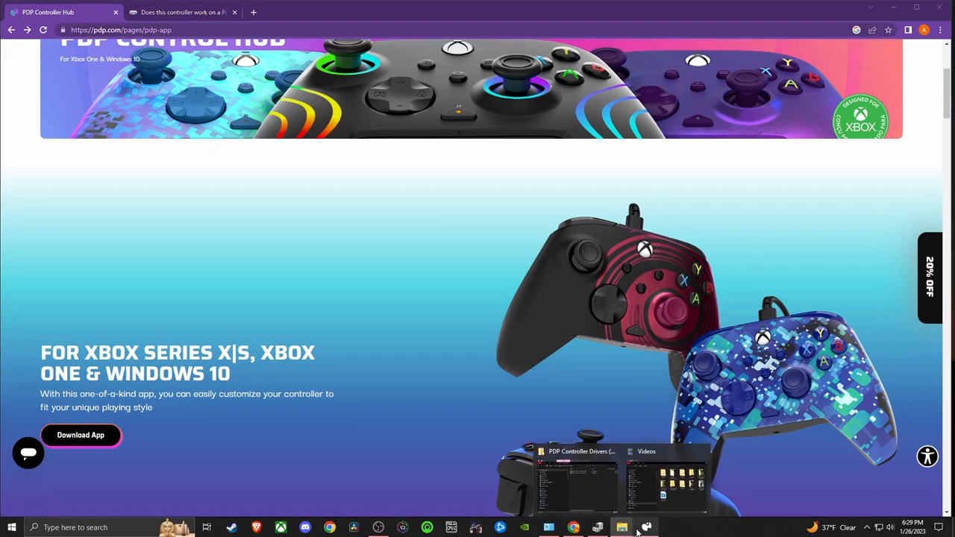
pyautogui.click(648, 528)
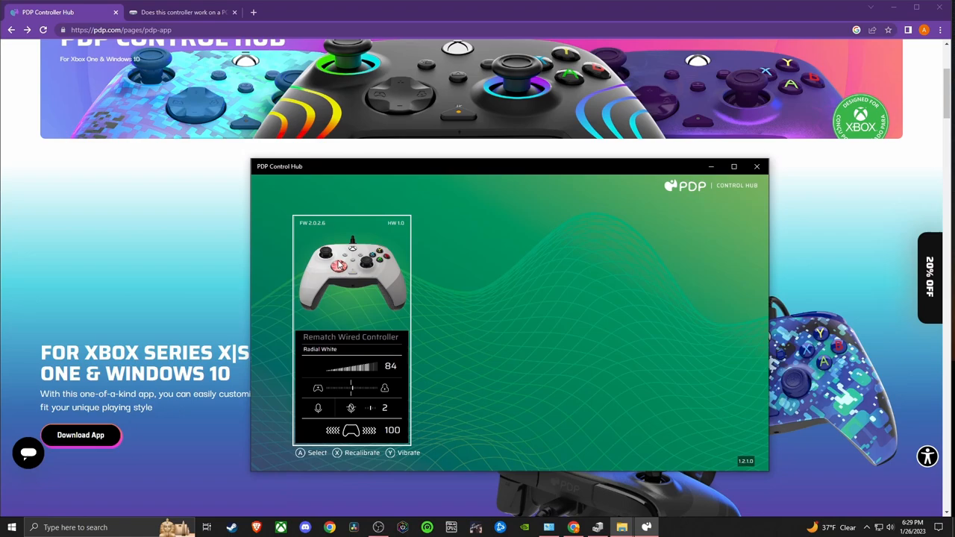
pyautogui.moveTo(307, 256)
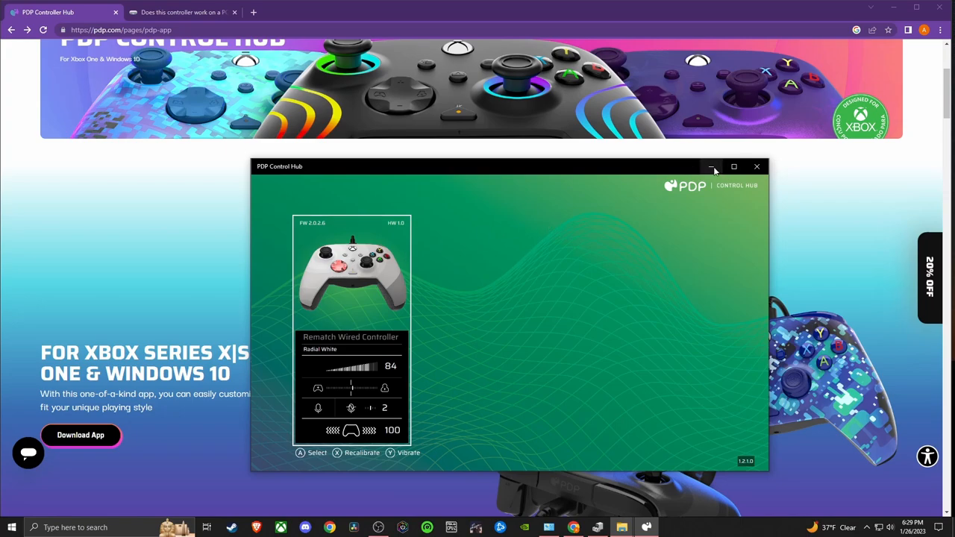
pyautogui.moveTo(710, 167)
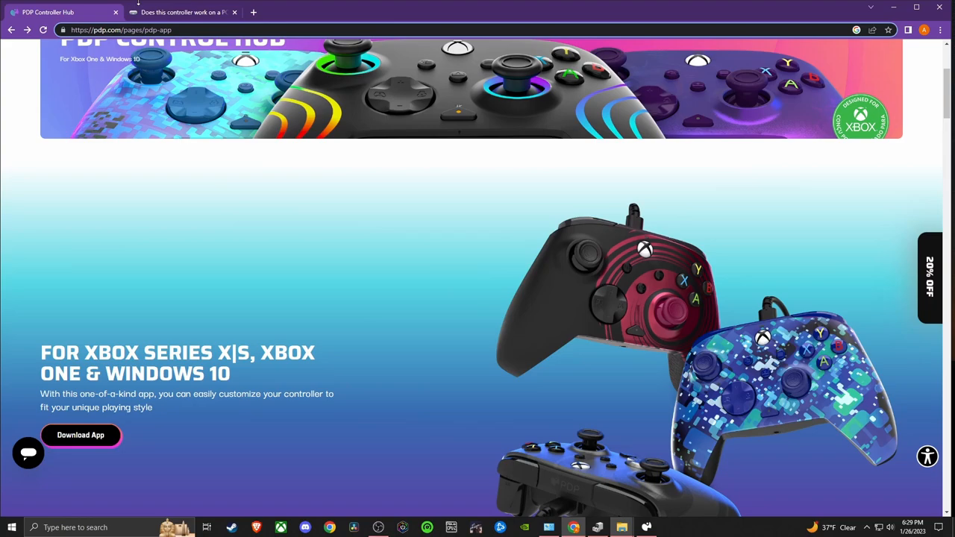
pyautogui.moveTo(186, 12)
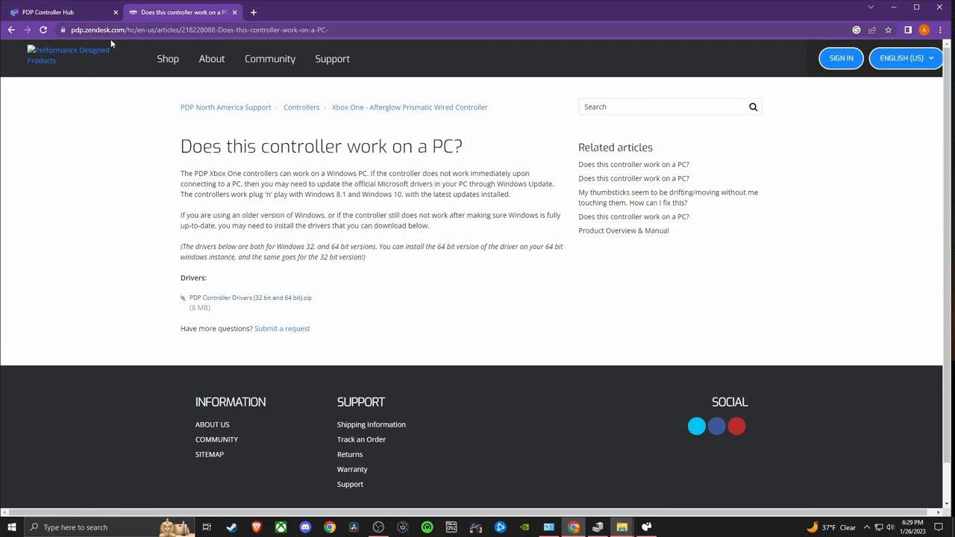
pyautogui.moveTo(247, 306)
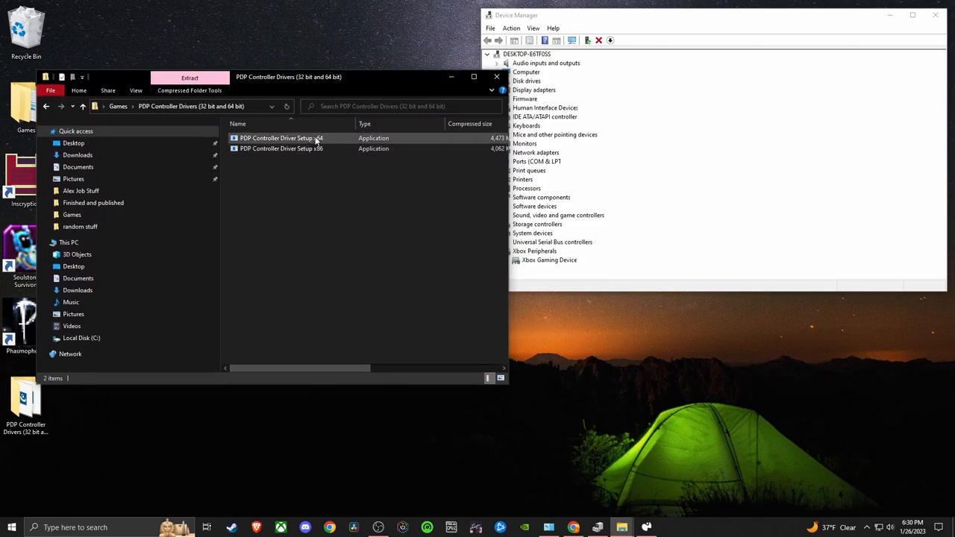
# Step: Extract the PDP Controller Drivers archive to the suggested folder and run the x64 driver setup
pyautogui.doubleClick(281, 137)
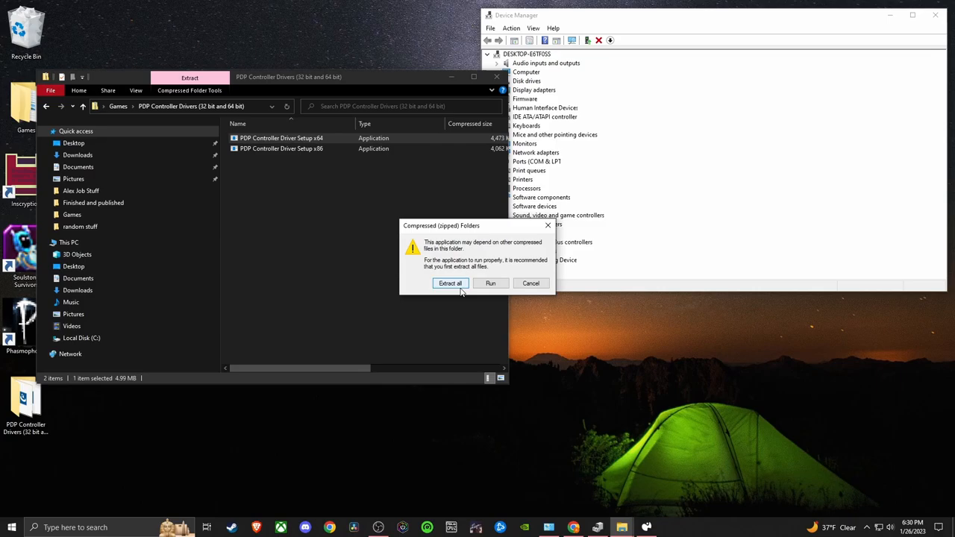
pyautogui.click(450, 283)
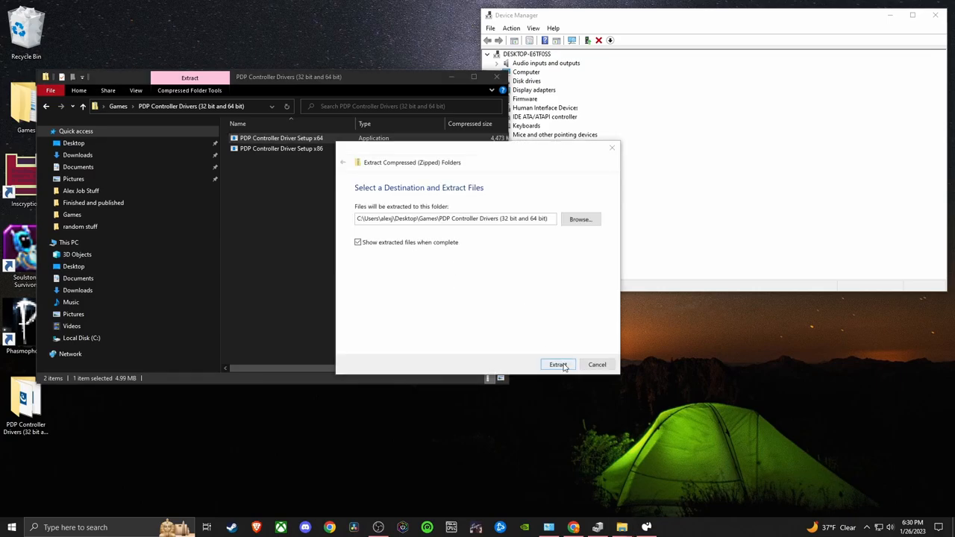
pyautogui.click(557, 364)
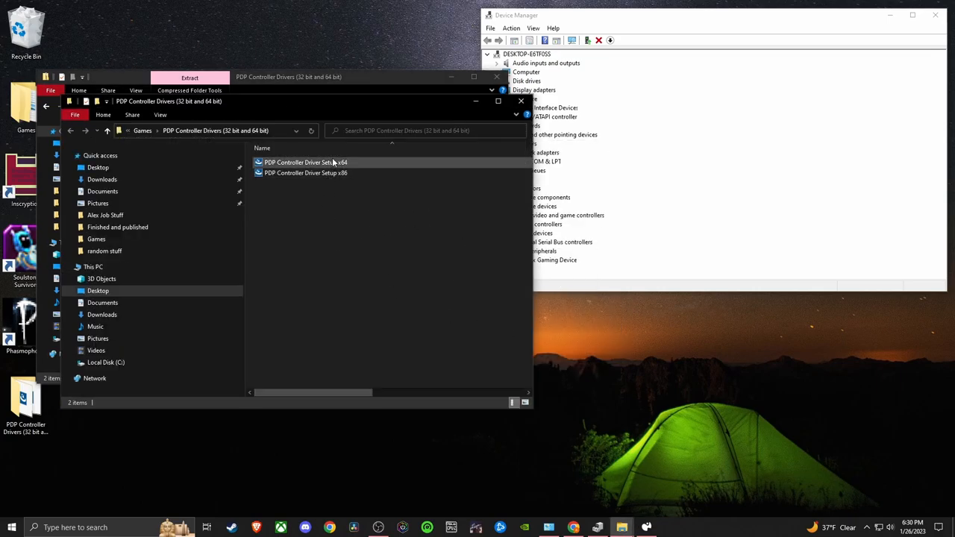
pyautogui.doubleClick(298, 161)
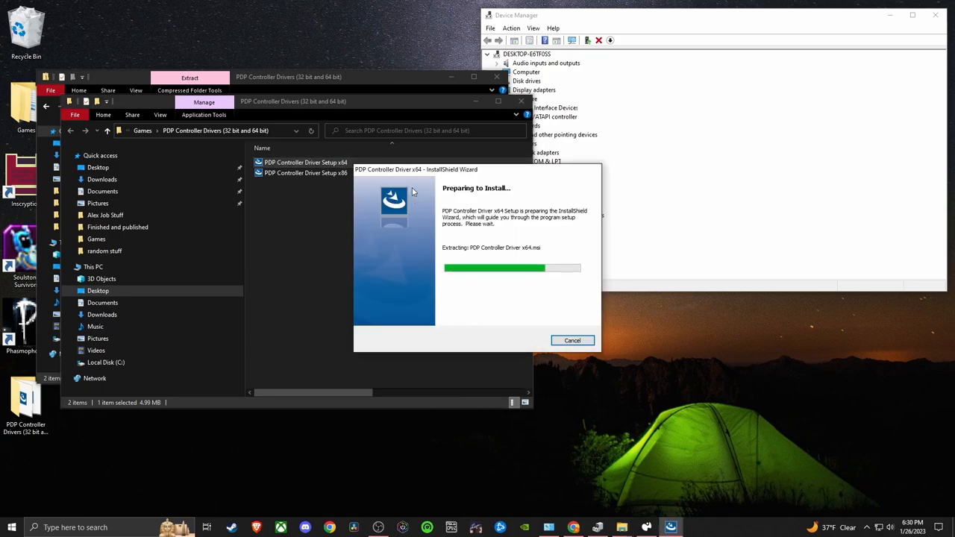
pyautogui.moveTo(424, 254)
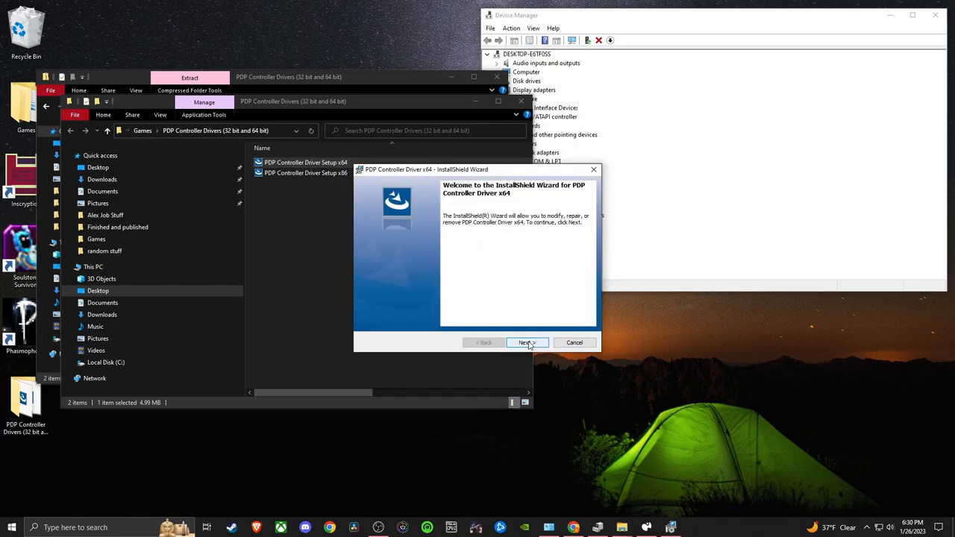
# Step: Run the x64 driver wizard with Modify and default features, declining the cancel prompt, through to Finish
pyautogui.click(526, 342)
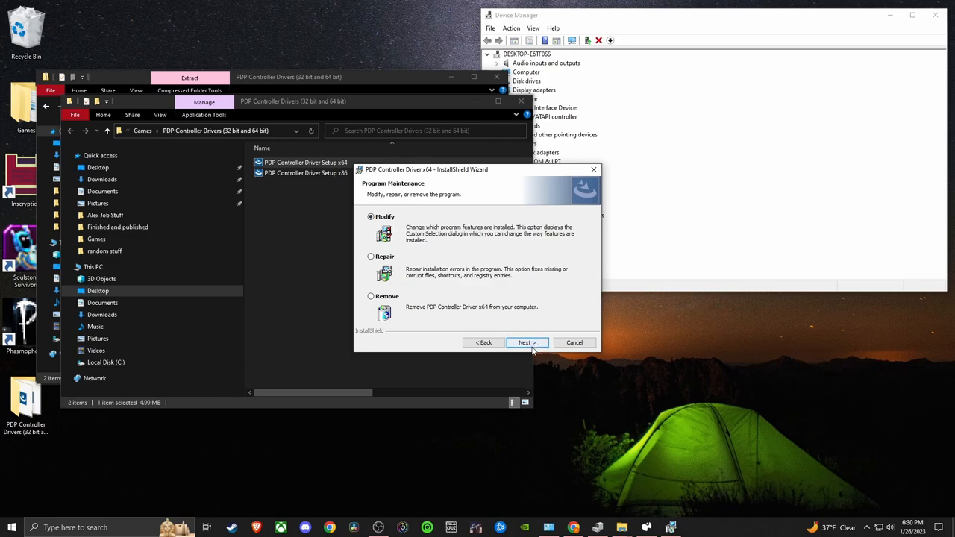
pyautogui.click(573, 341)
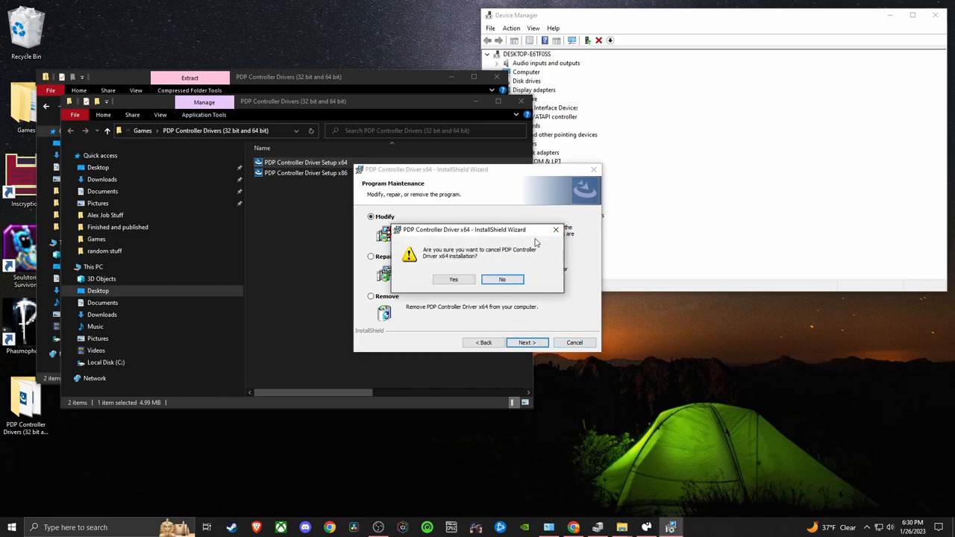
pyautogui.click(501, 279)
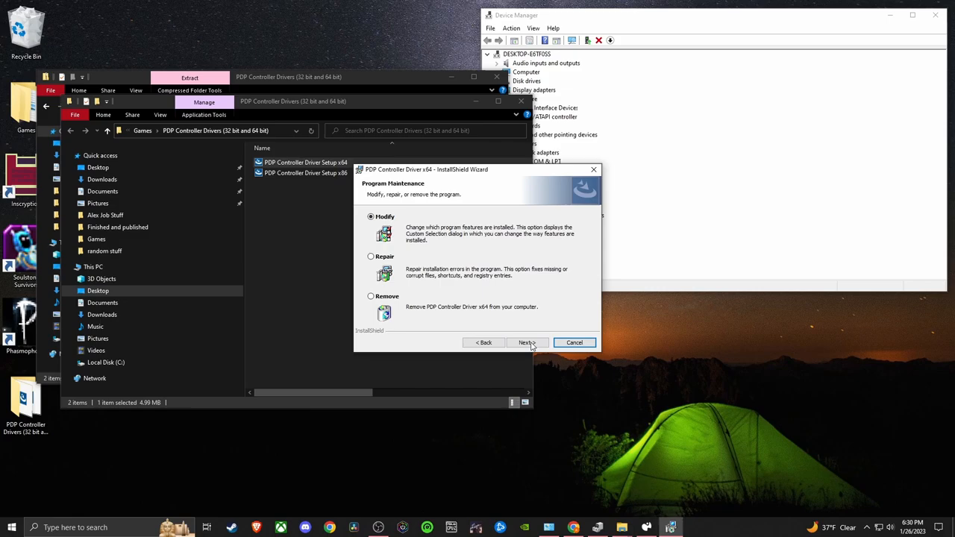
pyautogui.click(527, 342)
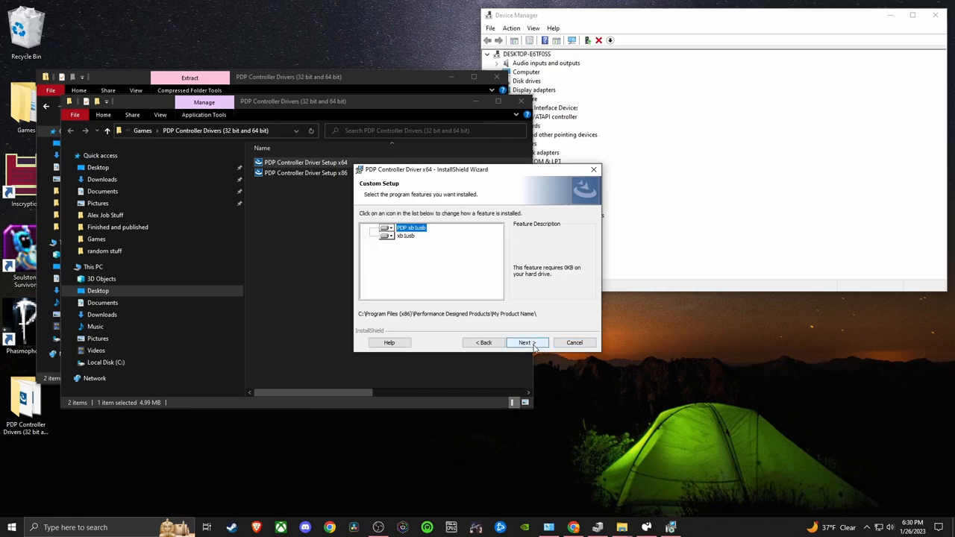
pyautogui.click(525, 341)
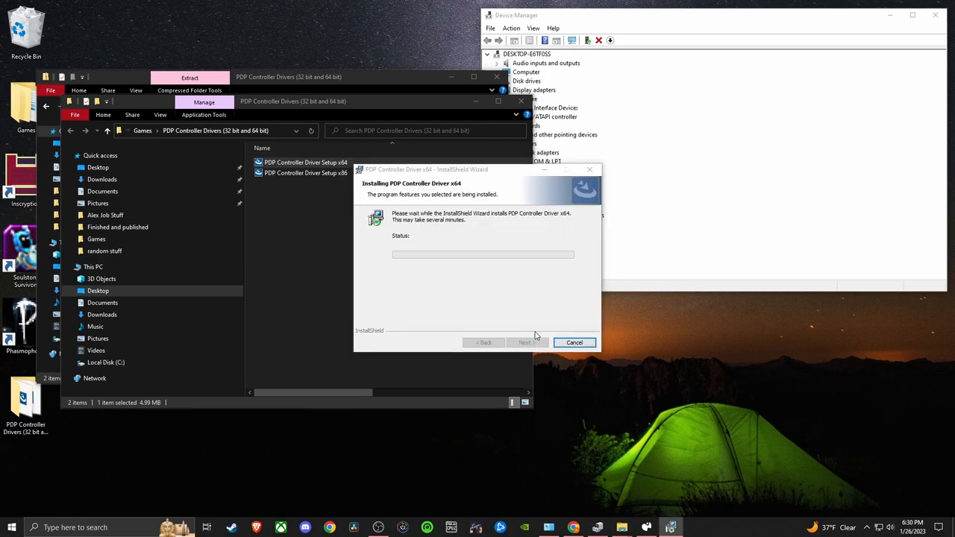
pyautogui.click(573, 342)
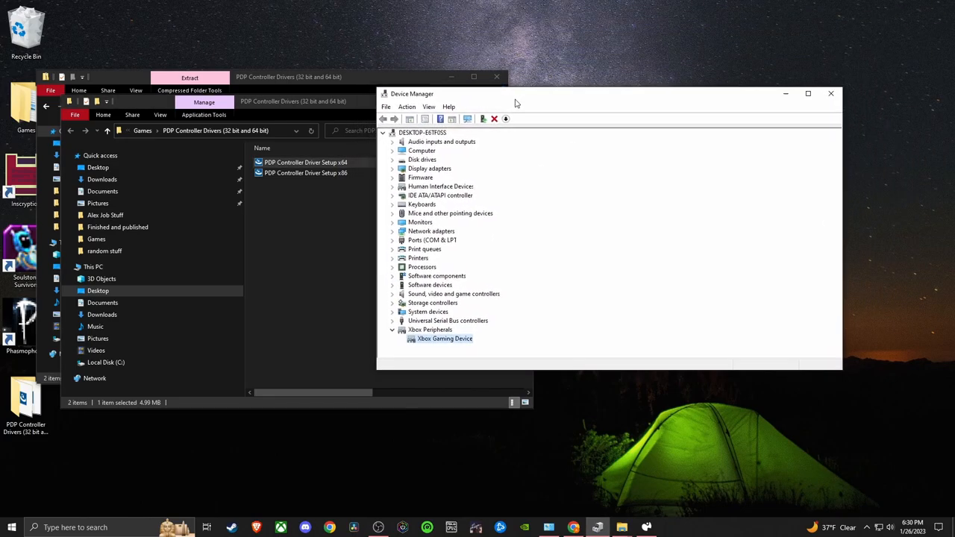
pyautogui.moveTo(444, 358)
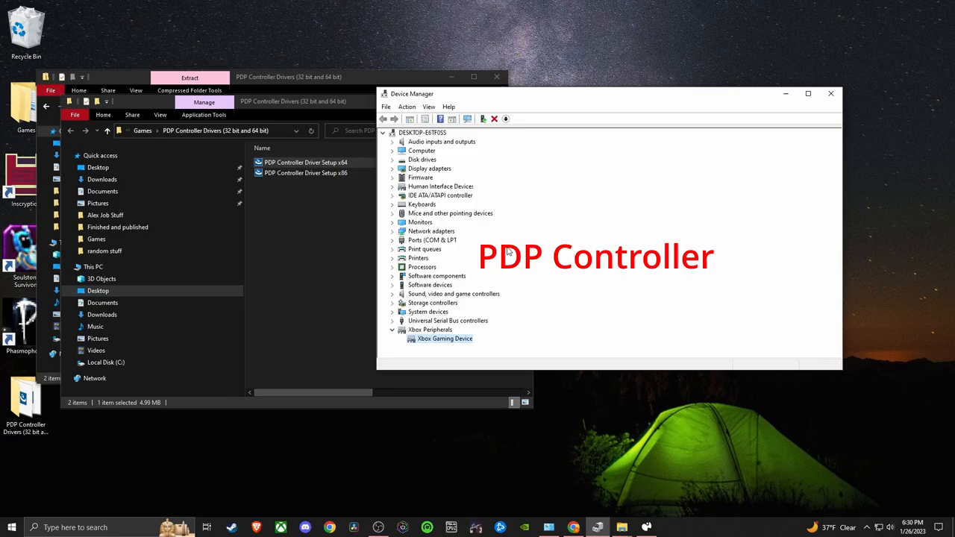
pyautogui.moveTo(512, 248)
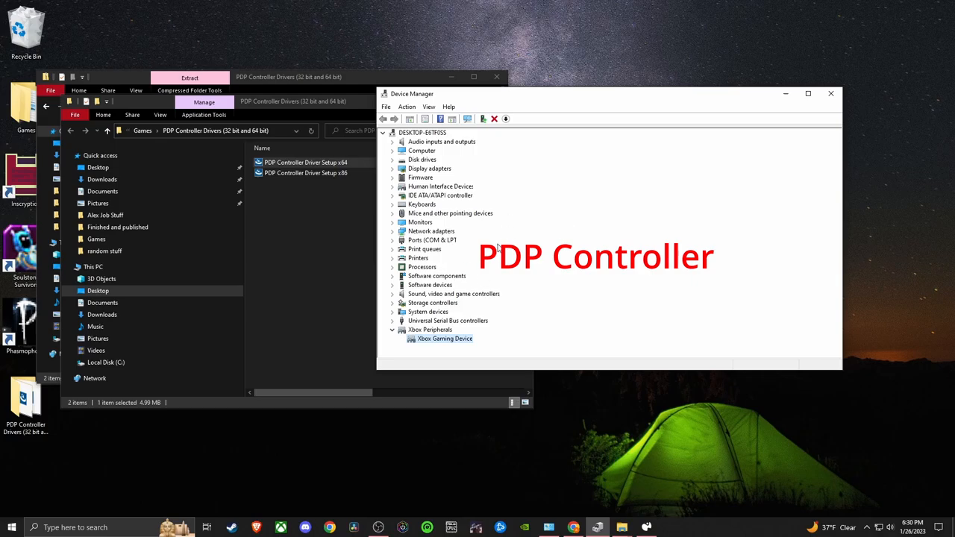
pyautogui.moveTo(453, 239)
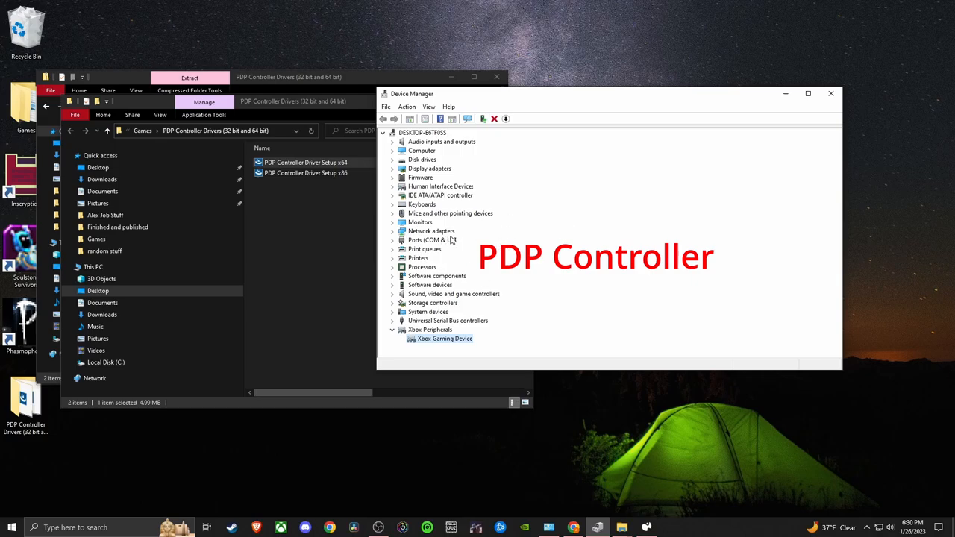
pyautogui.moveTo(477, 266)
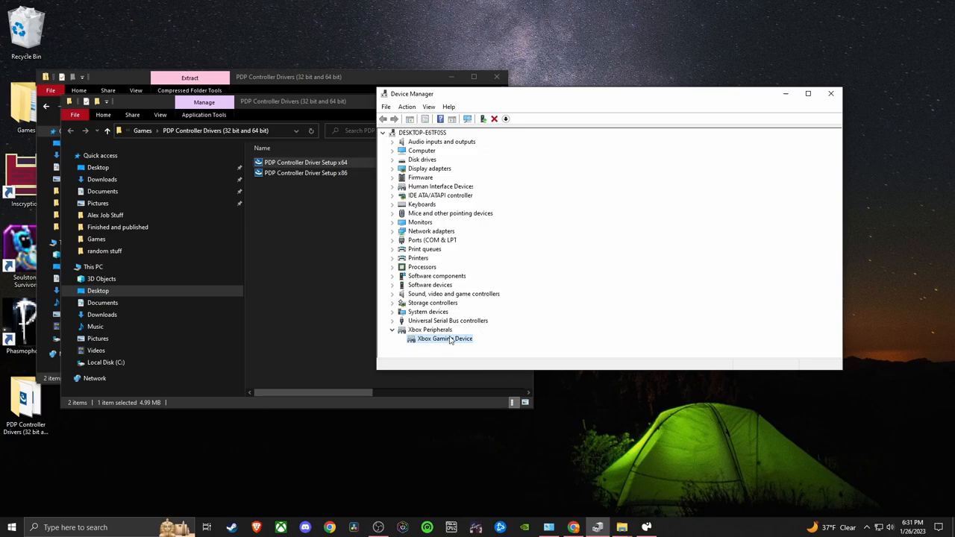
pyautogui.doubleClick(442, 338)
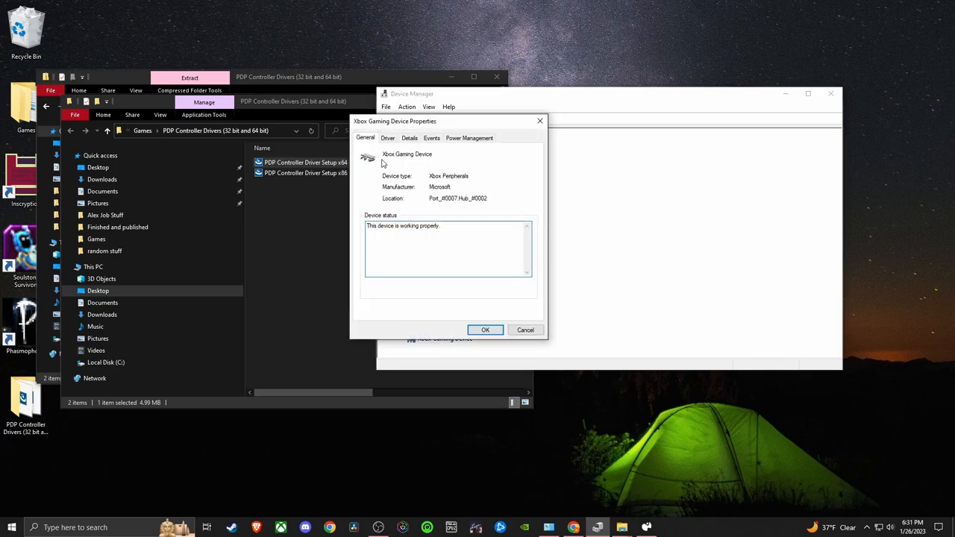
pyautogui.click(387, 137)
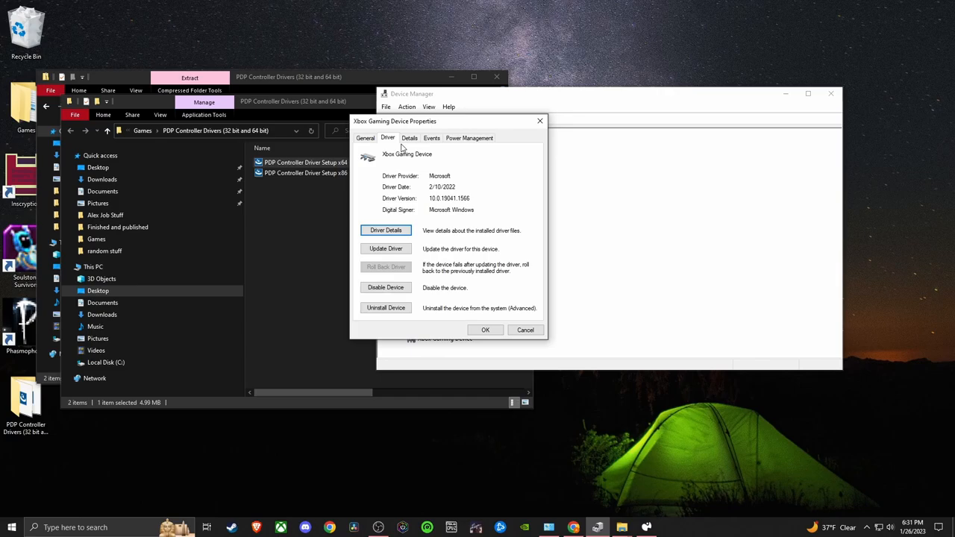
pyautogui.click(385, 247)
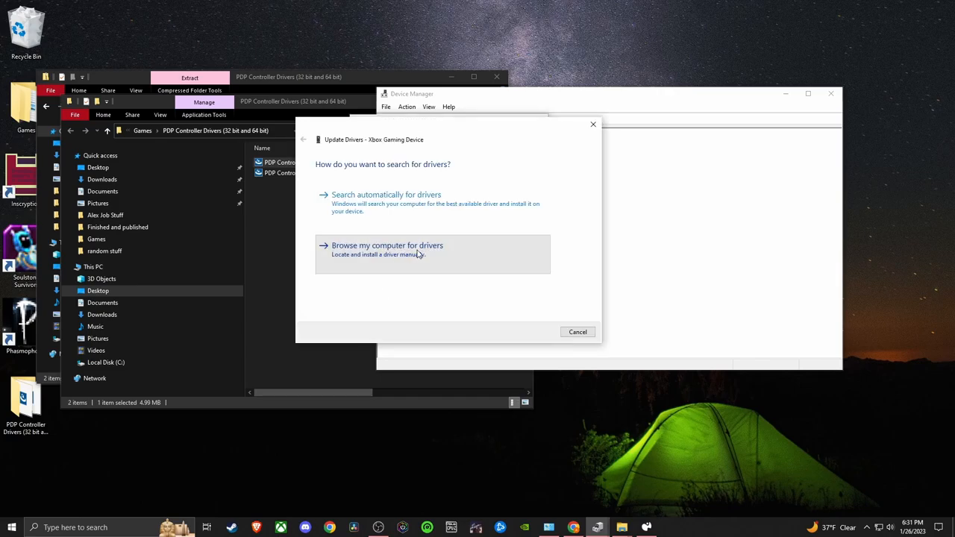
pyautogui.click(386, 245)
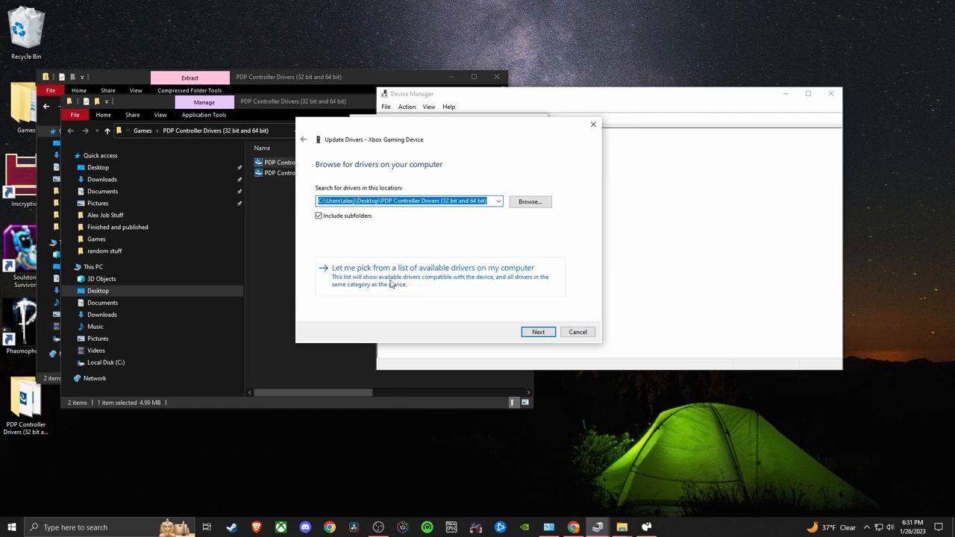
pyautogui.moveTo(436, 277)
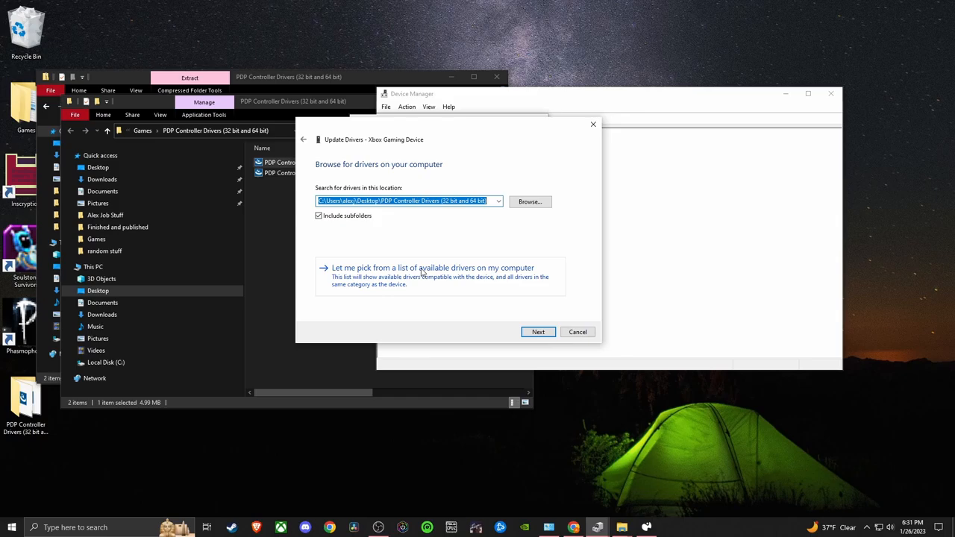
pyautogui.moveTo(538, 331)
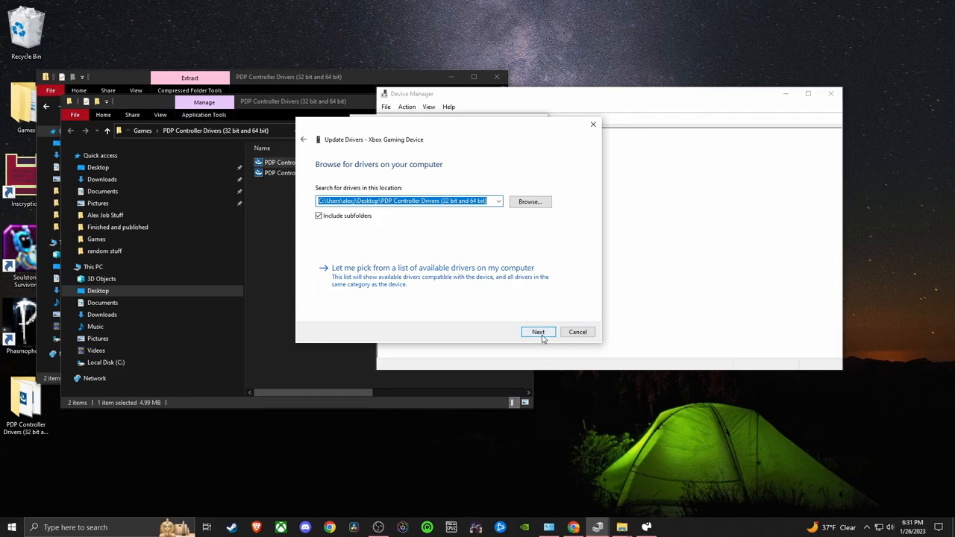
pyautogui.moveTo(590, 124)
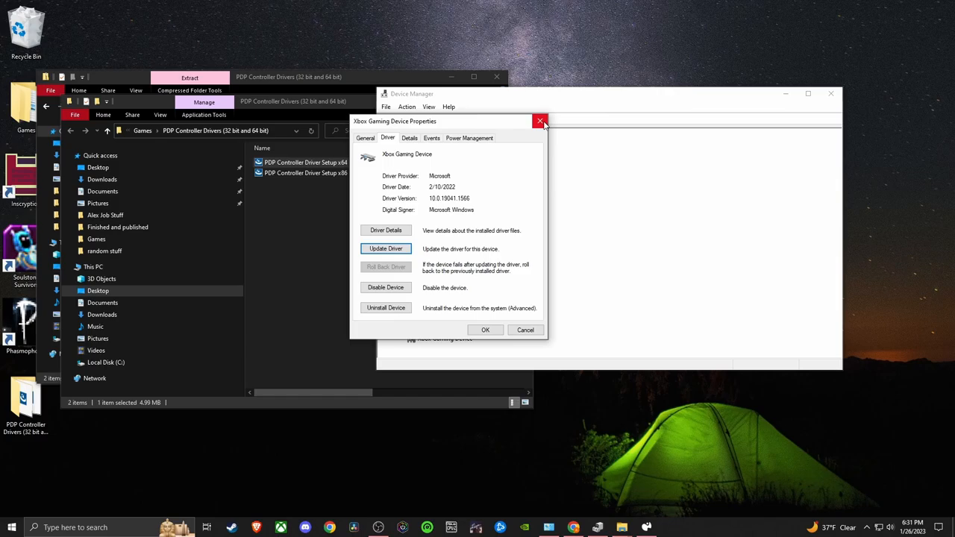
pyautogui.moveTo(537, 122)
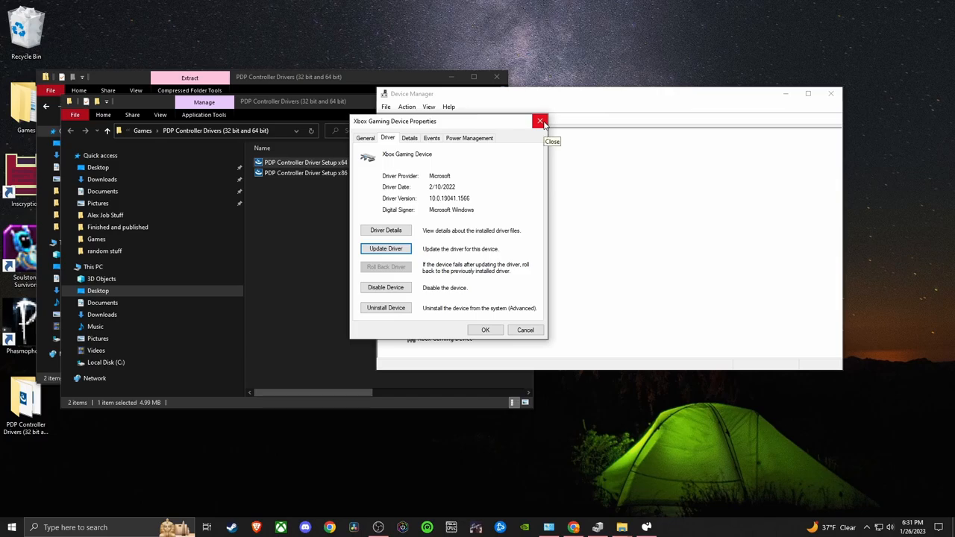
pyautogui.click(540, 122)
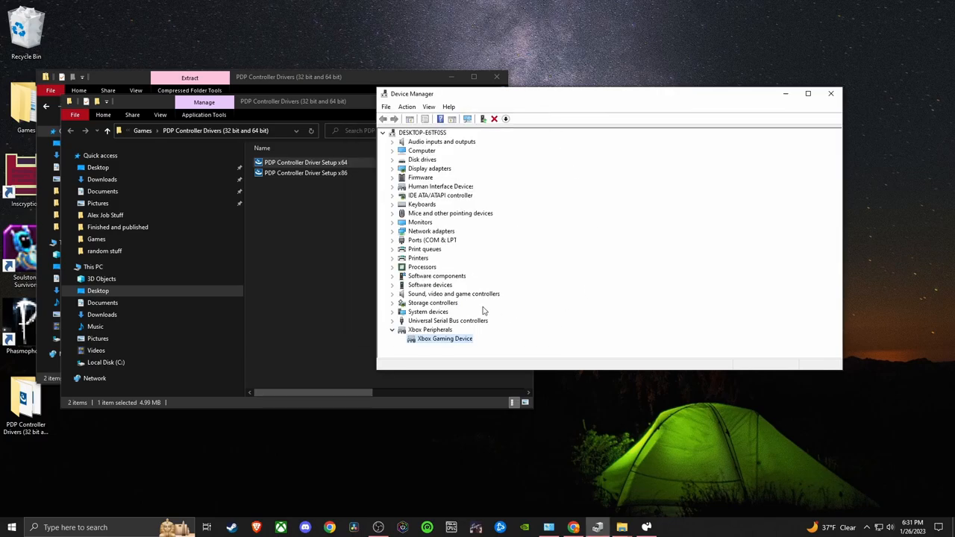
pyautogui.moveTo(516, 316)
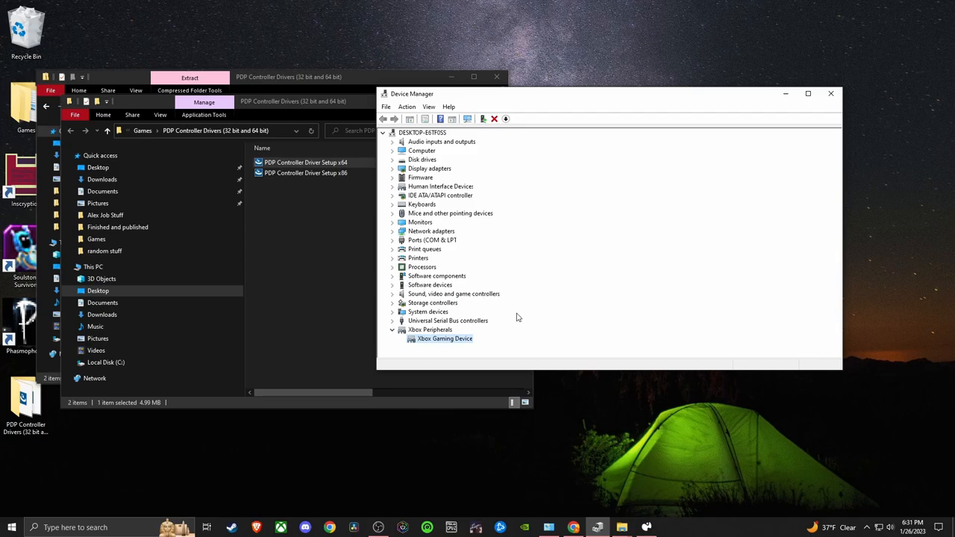
pyautogui.moveTo(573, 316)
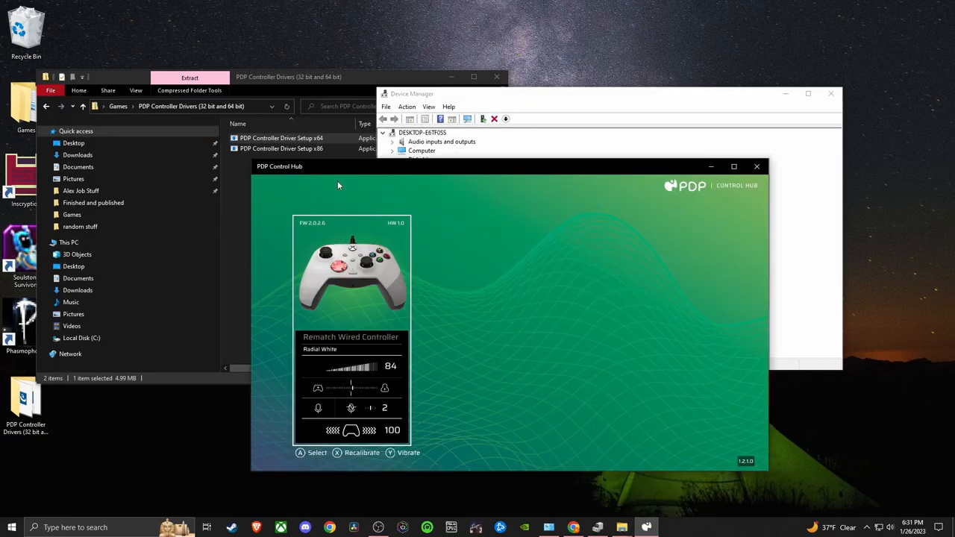
pyautogui.moveTo(407, 319)
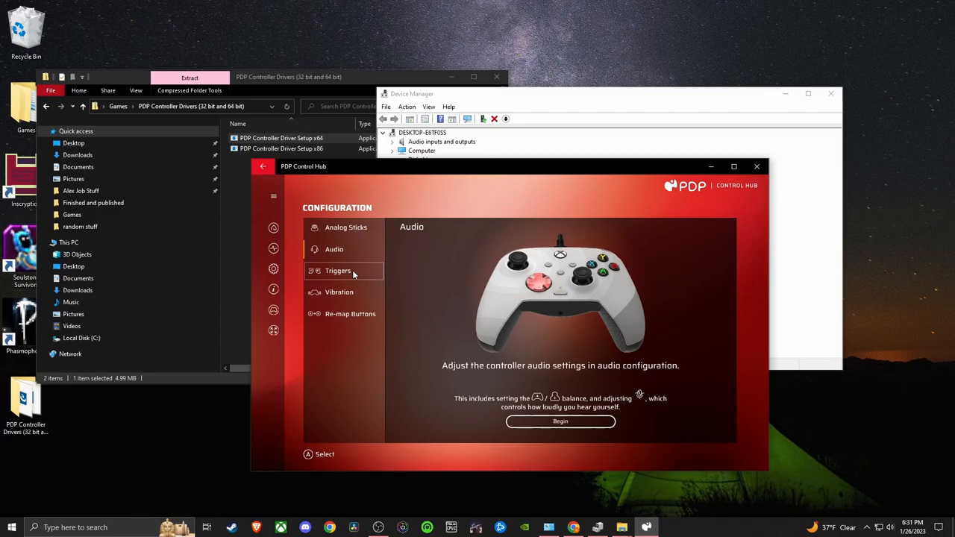
# Step: View the Triggers, Vibration and Triggers pages for the Rematch controller, ending on Audio
pyautogui.click(337, 271)
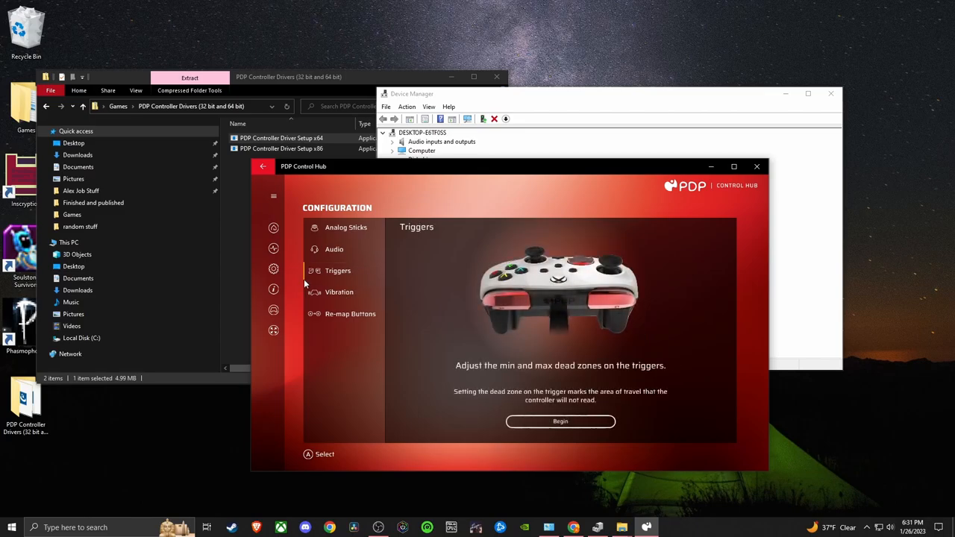
pyautogui.moveTo(337, 300)
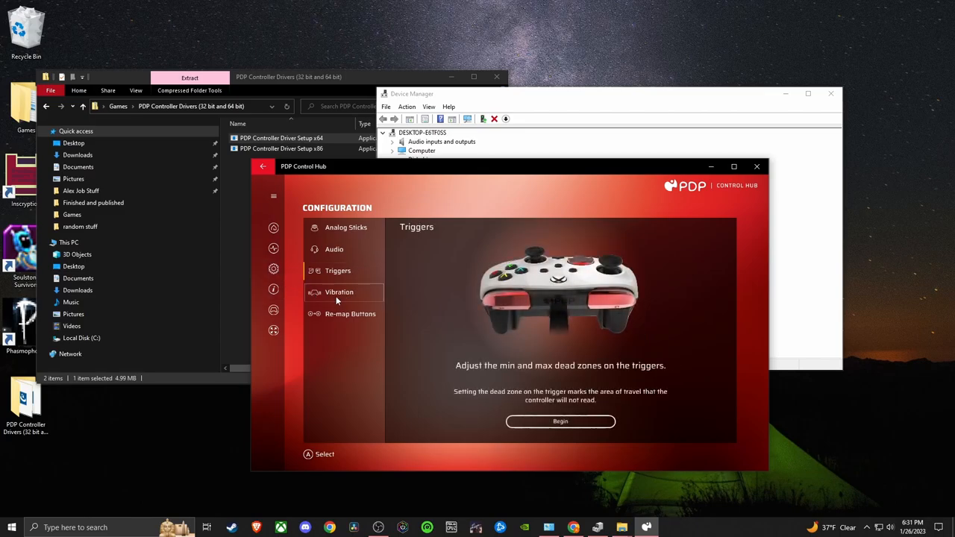
pyautogui.click(337, 291)
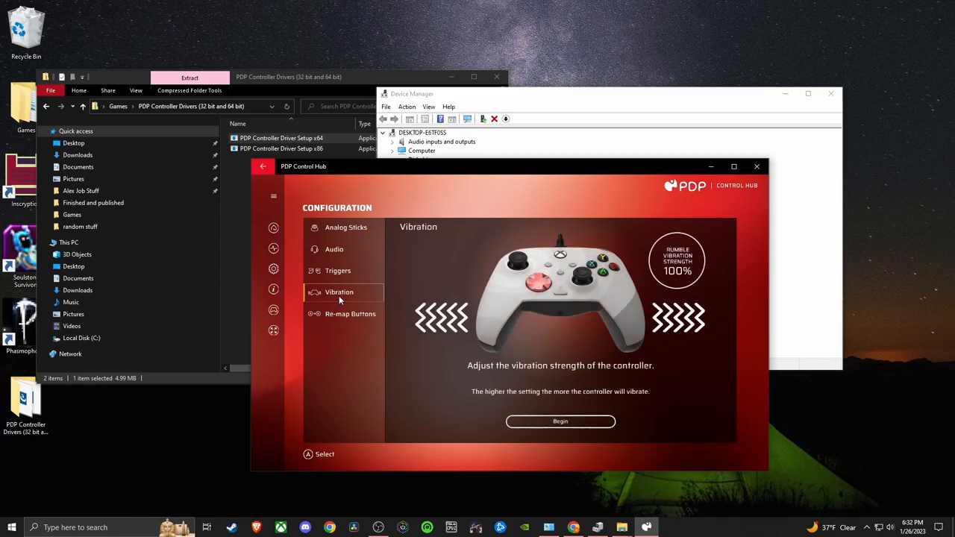
pyautogui.moveTo(542, 366)
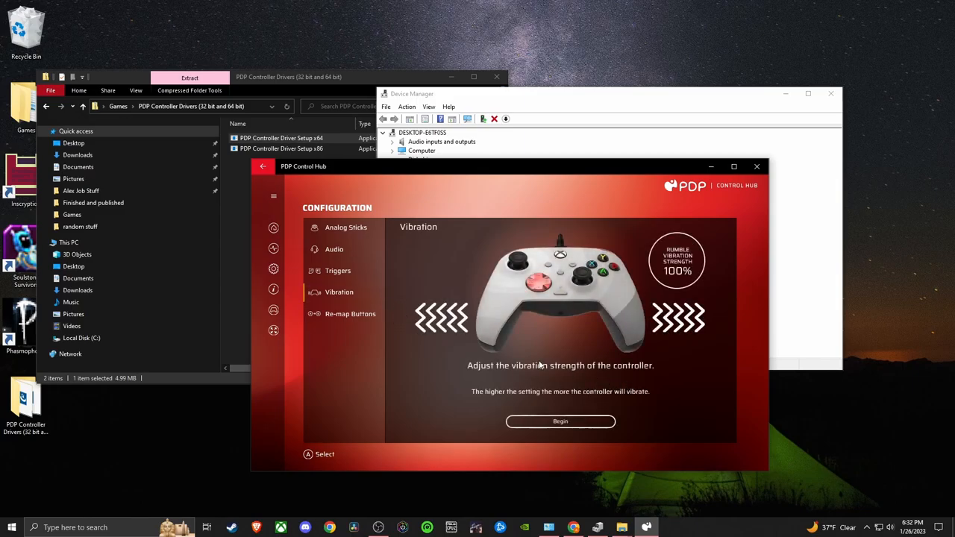
pyautogui.click(337, 271)
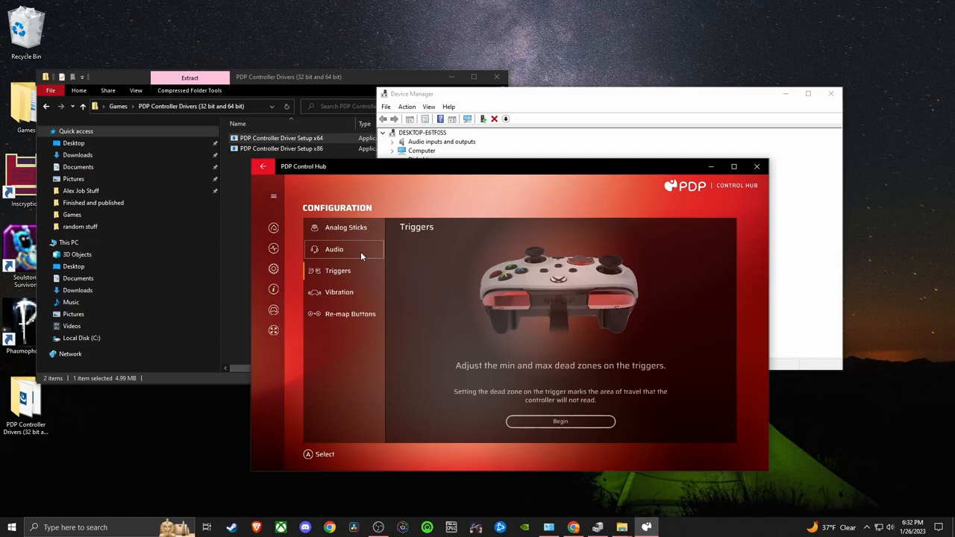
pyautogui.click(335, 248)
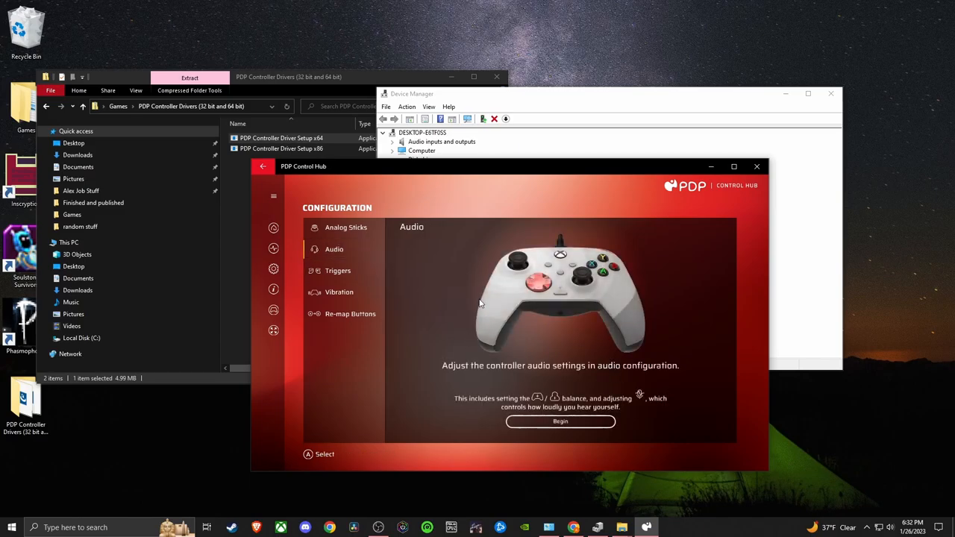